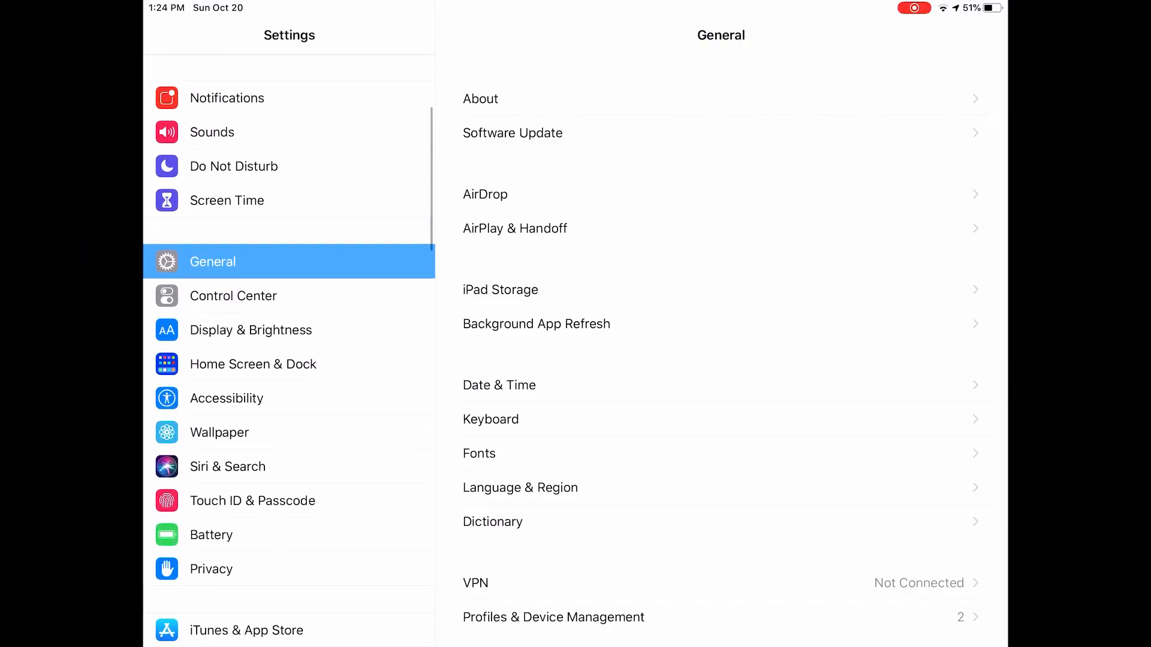
Go to Accessibility > Display & Text Size and scroll to Reduce White Point and Auto-Brightness.
click(226, 398)
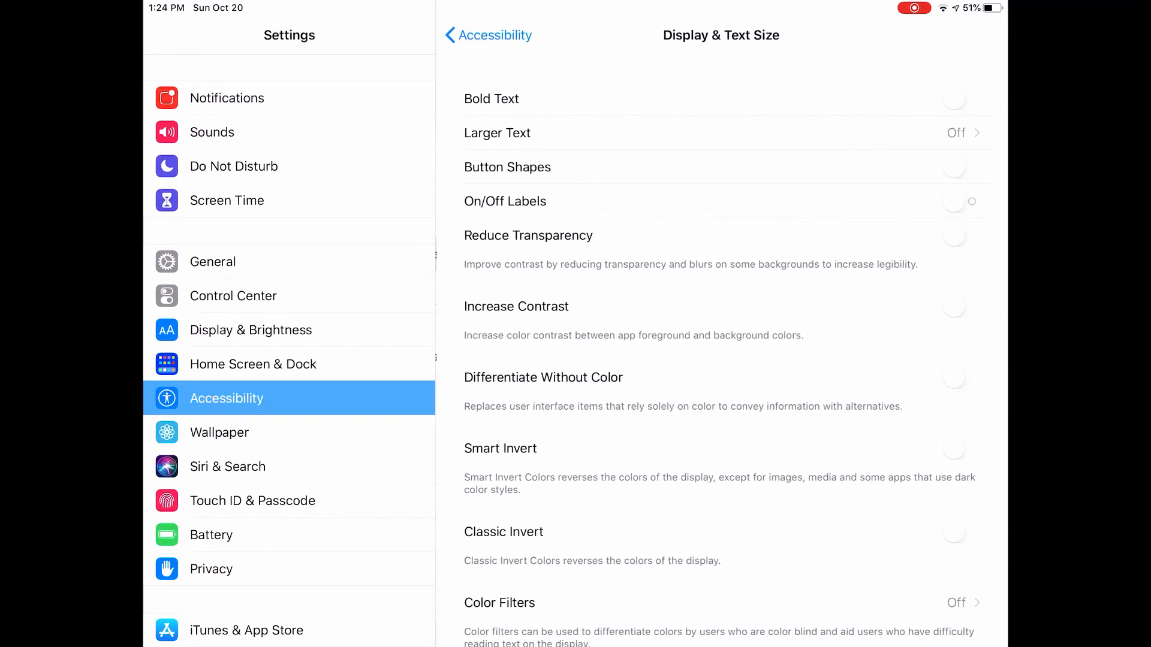
scroll(down, 3)
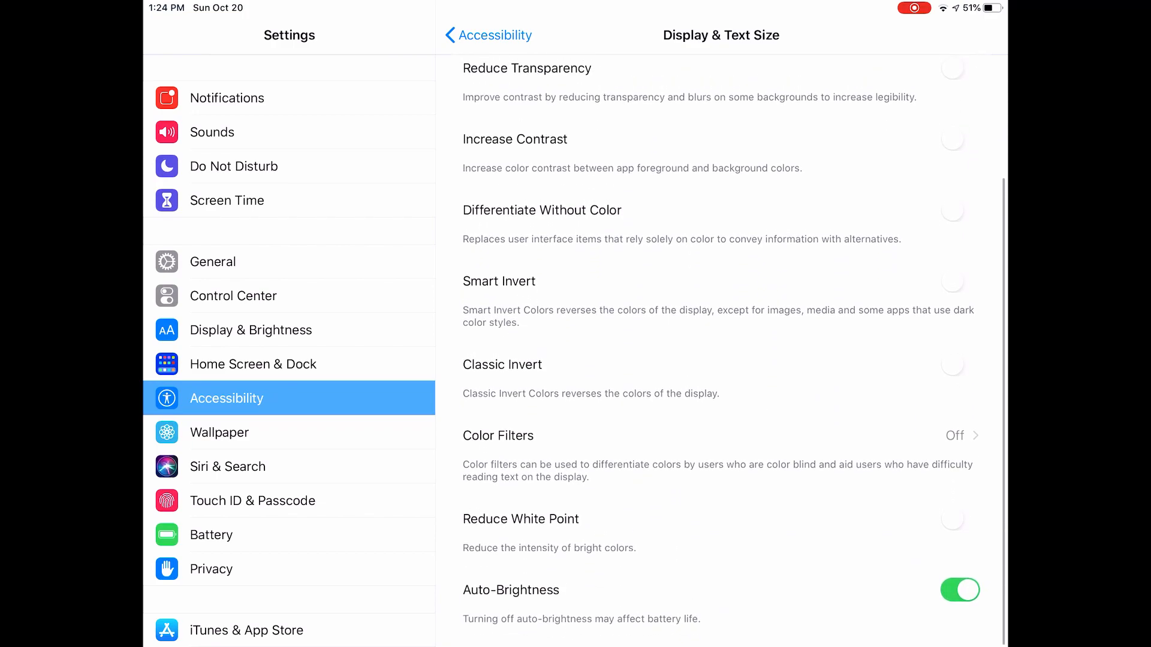
click(959, 521)
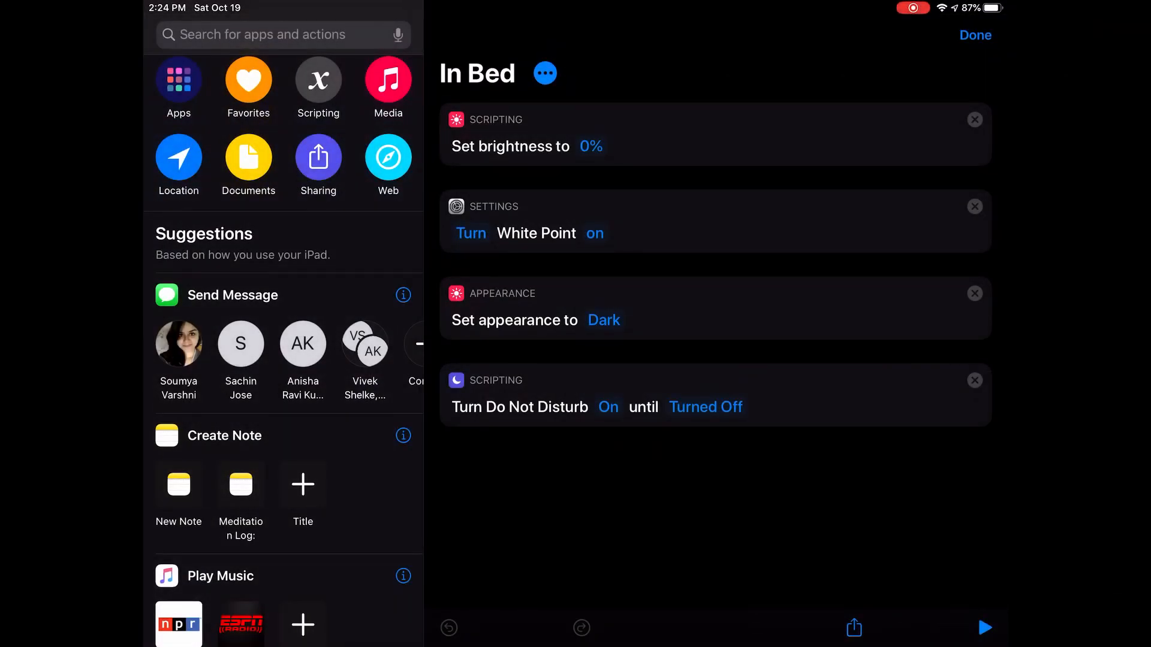
Close the In Bed shortcut and open Boot Up Sequence from My Shortcuts.
click(975, 34)
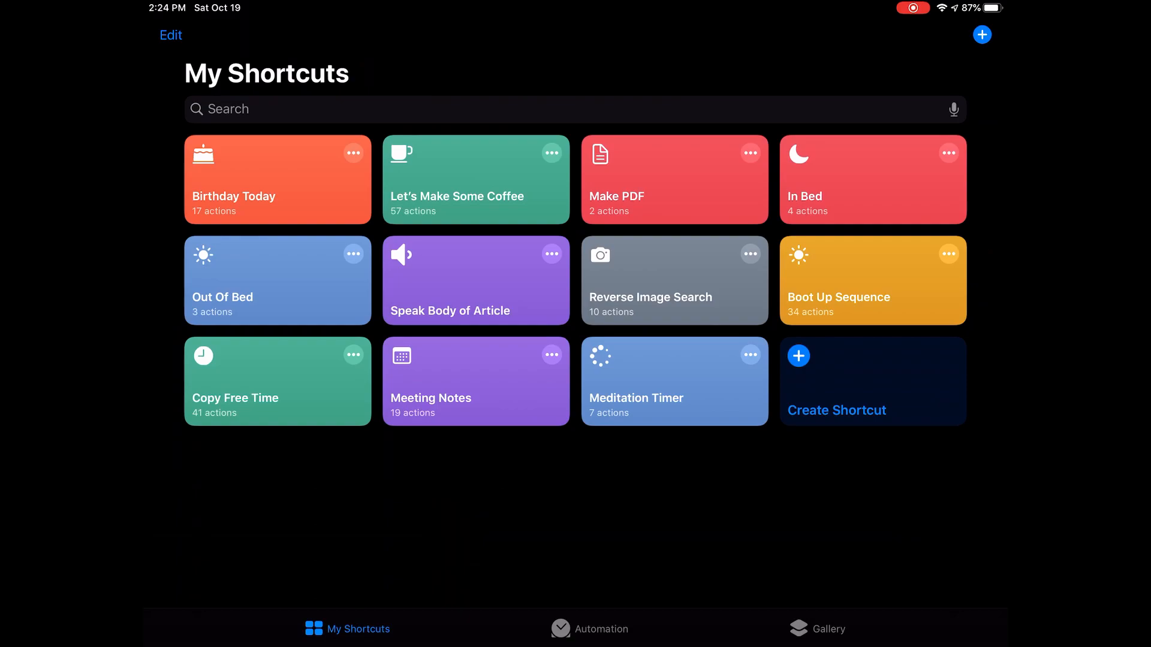
click(277, 280)
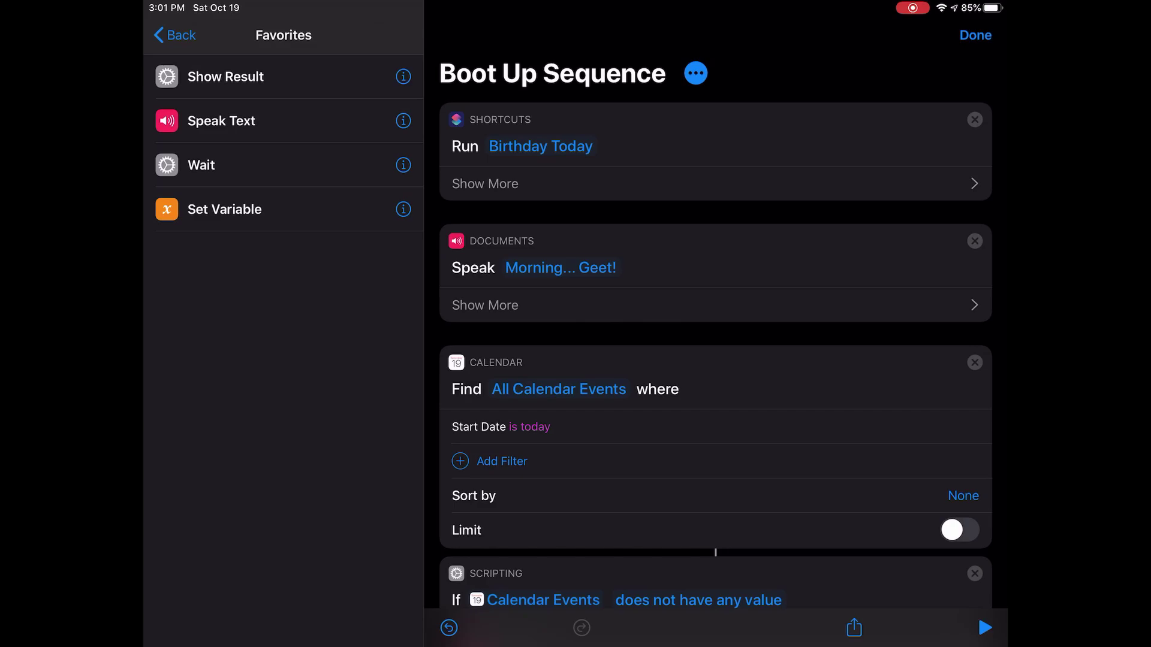
Open the Birthday Today shortcut from the Run action and scroll through its actions.
click(484, 305)
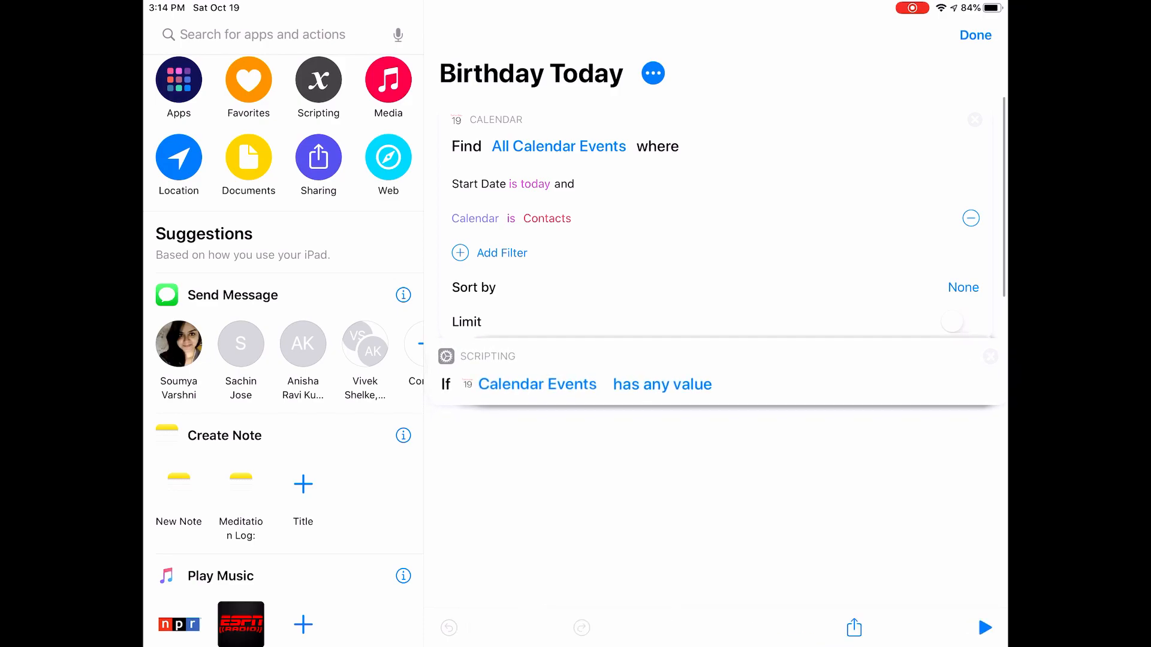
scroll(down, 3)
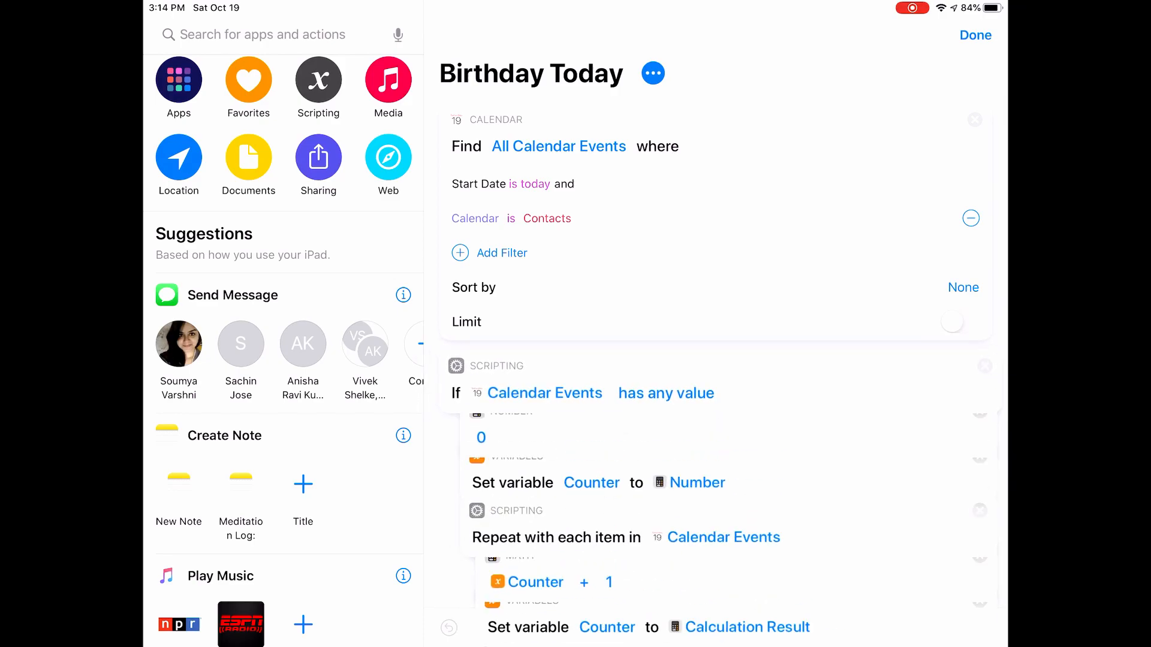
scroll(down, 3)
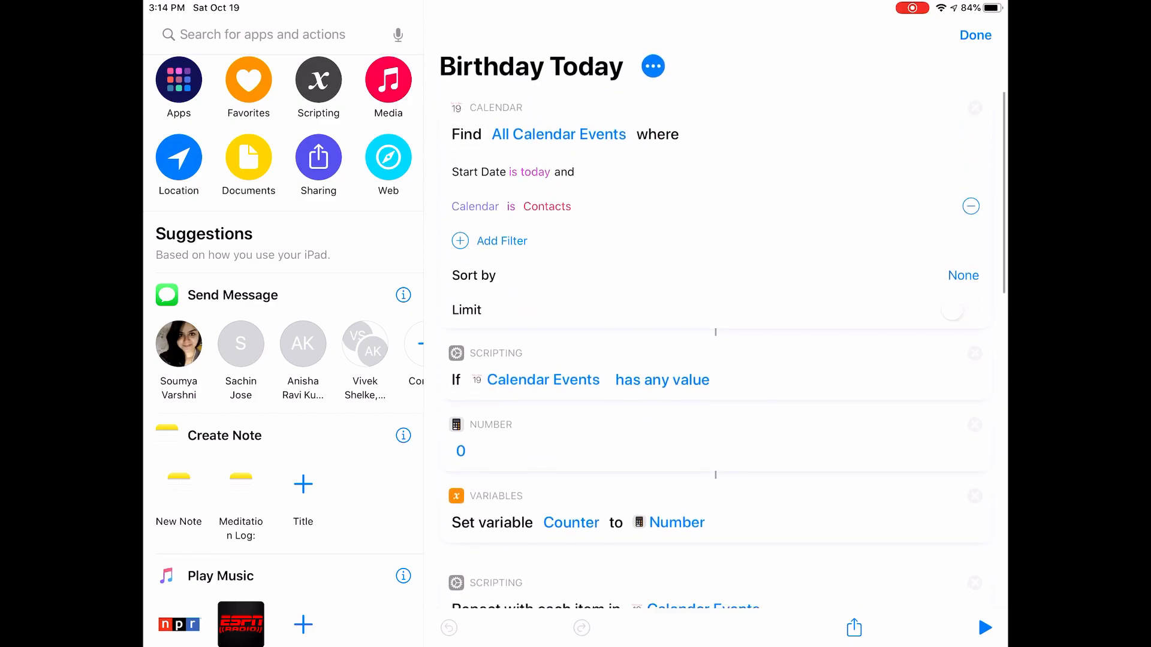
scroll(down, 3)
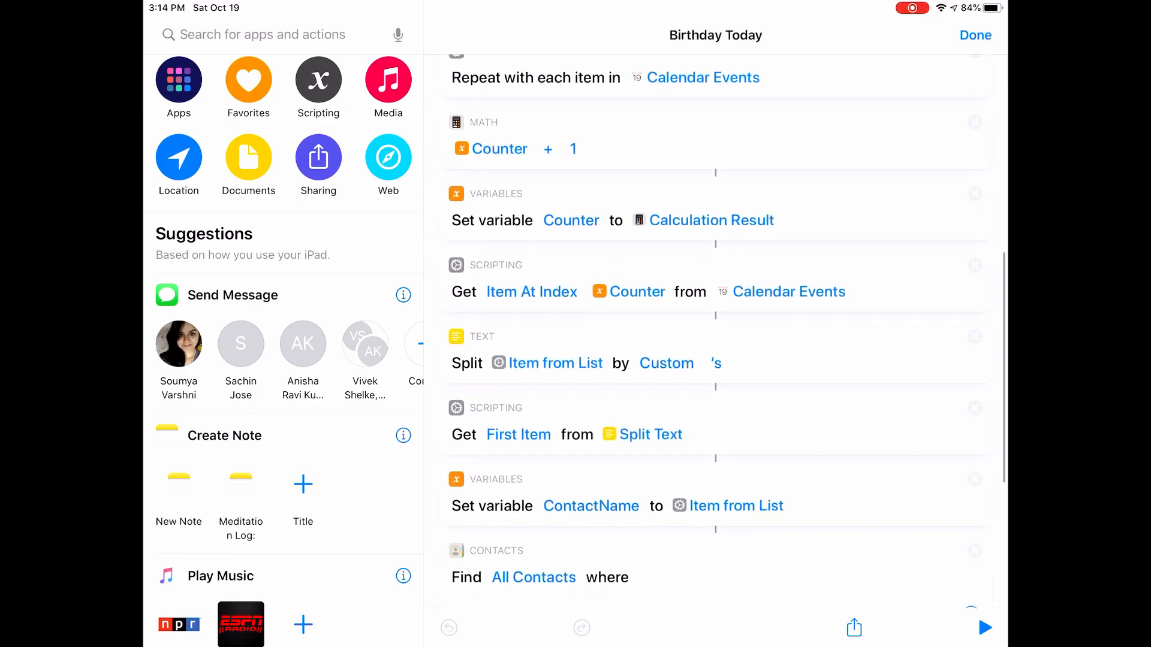
scroll(down, 3)
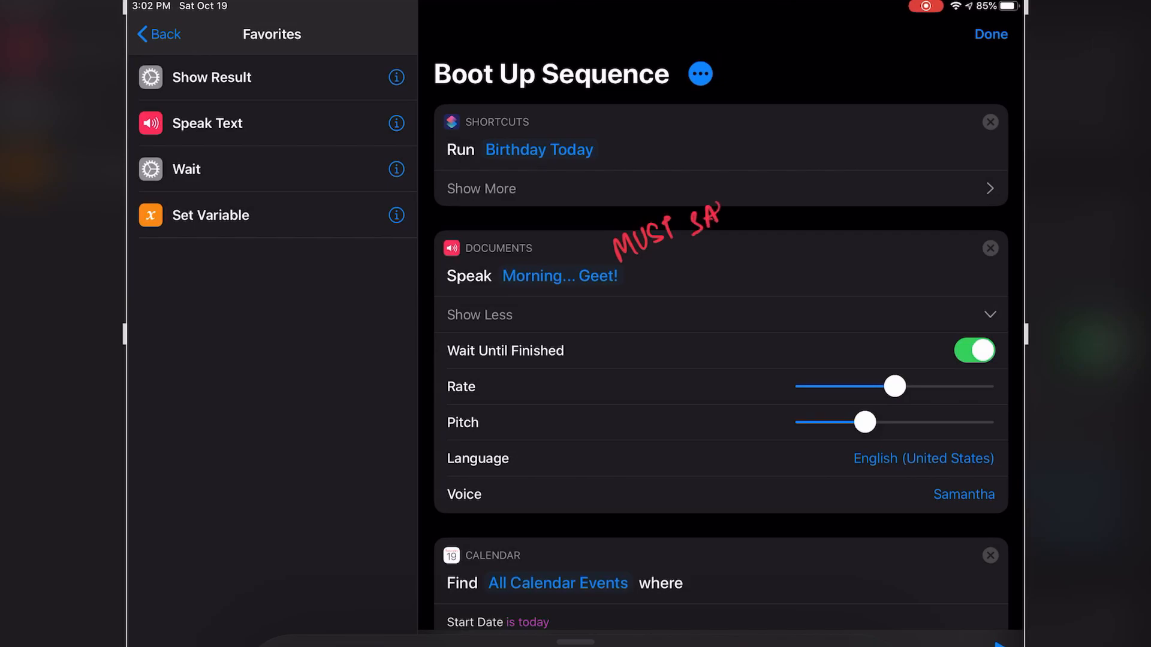
Scroll through the rest of the Boot Up Sequence actions.
scroll(down, 3)
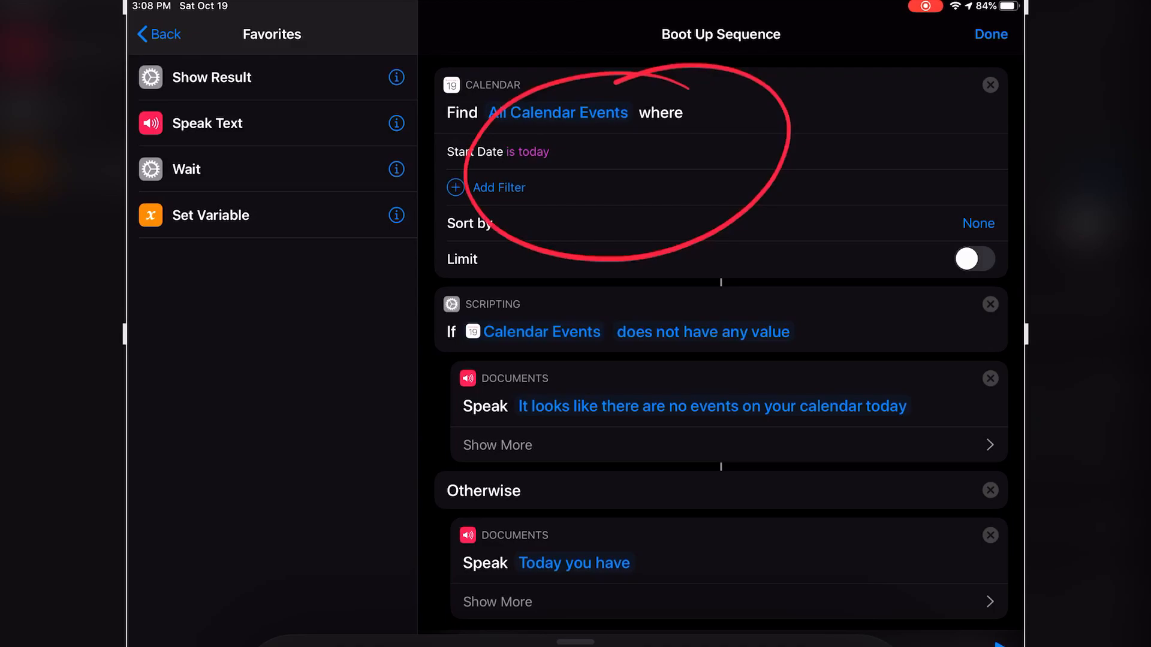
scroll(down, 3)
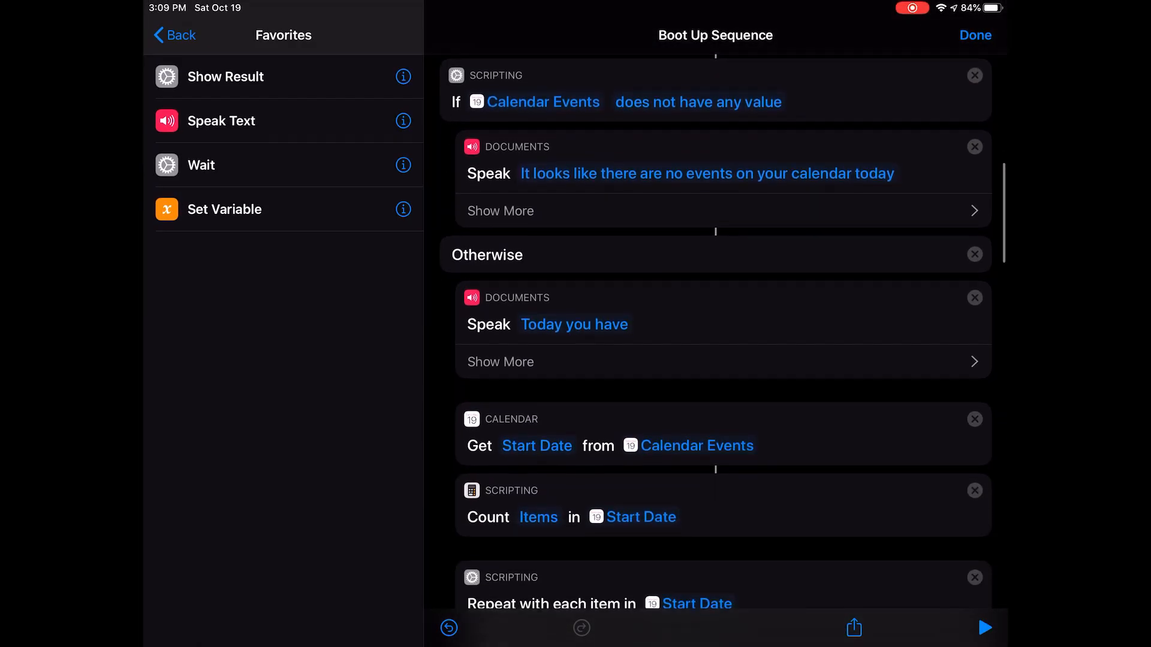
scroll(down, 3)
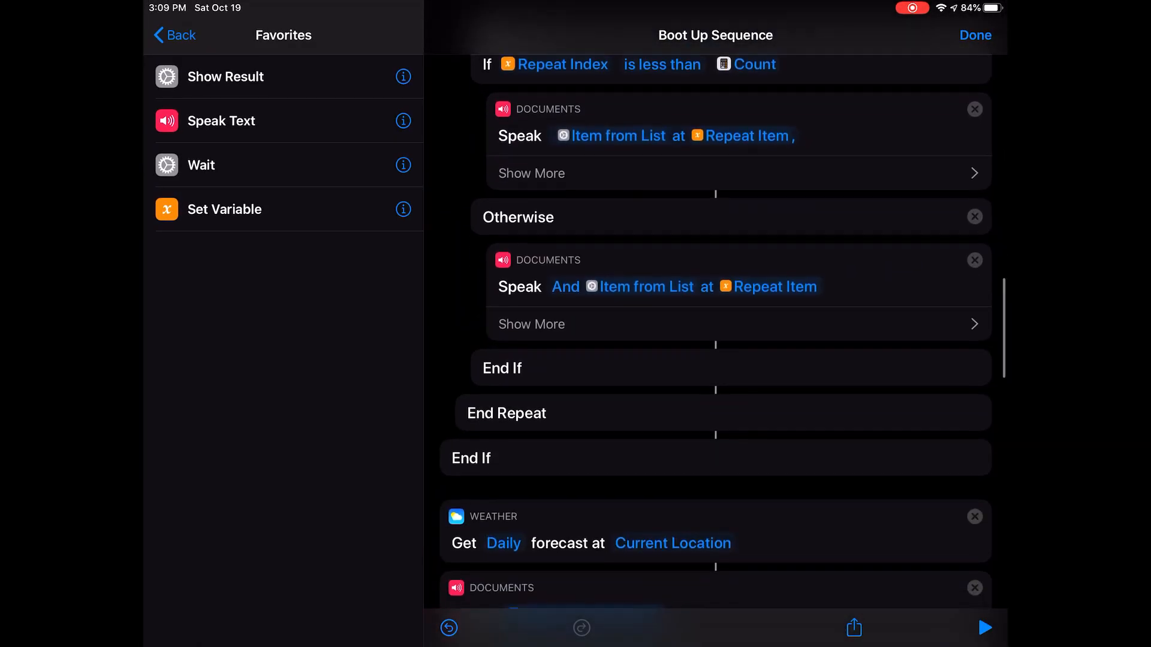
scroll(down, 3)
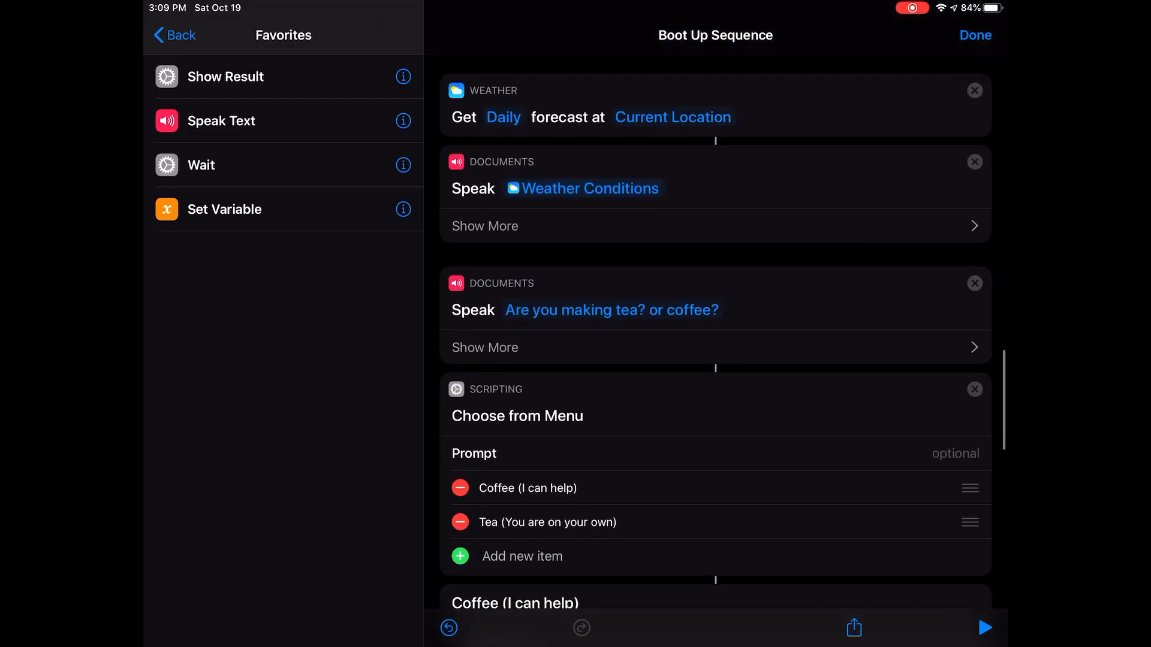
scroll(down, 3)
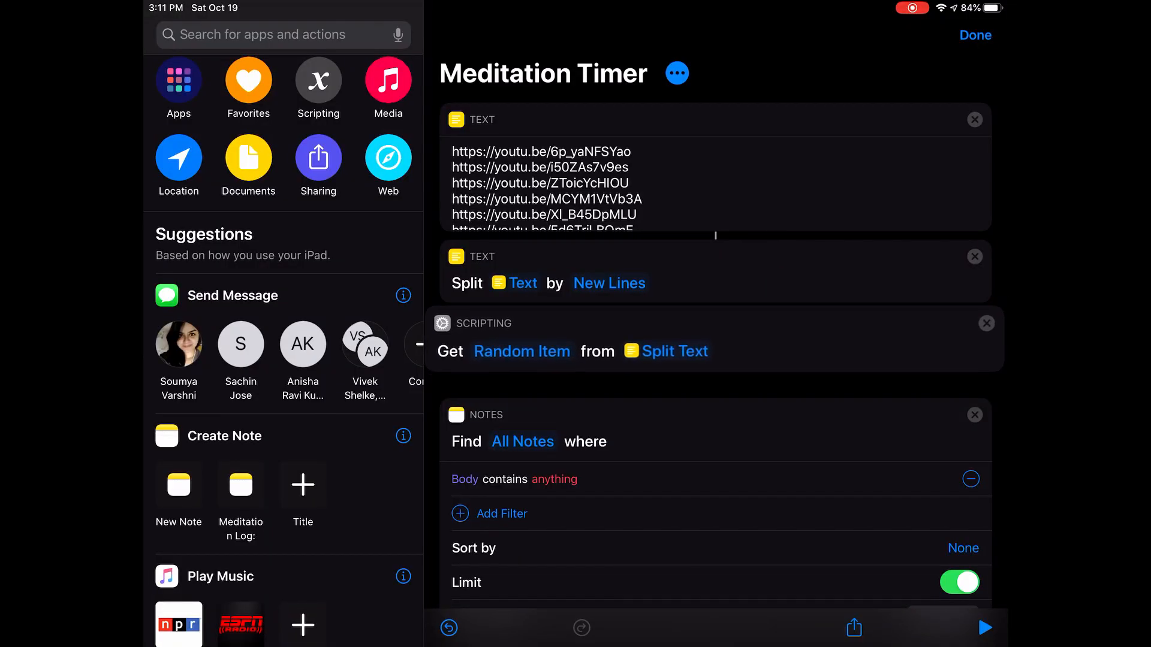
scroll(down, 3)
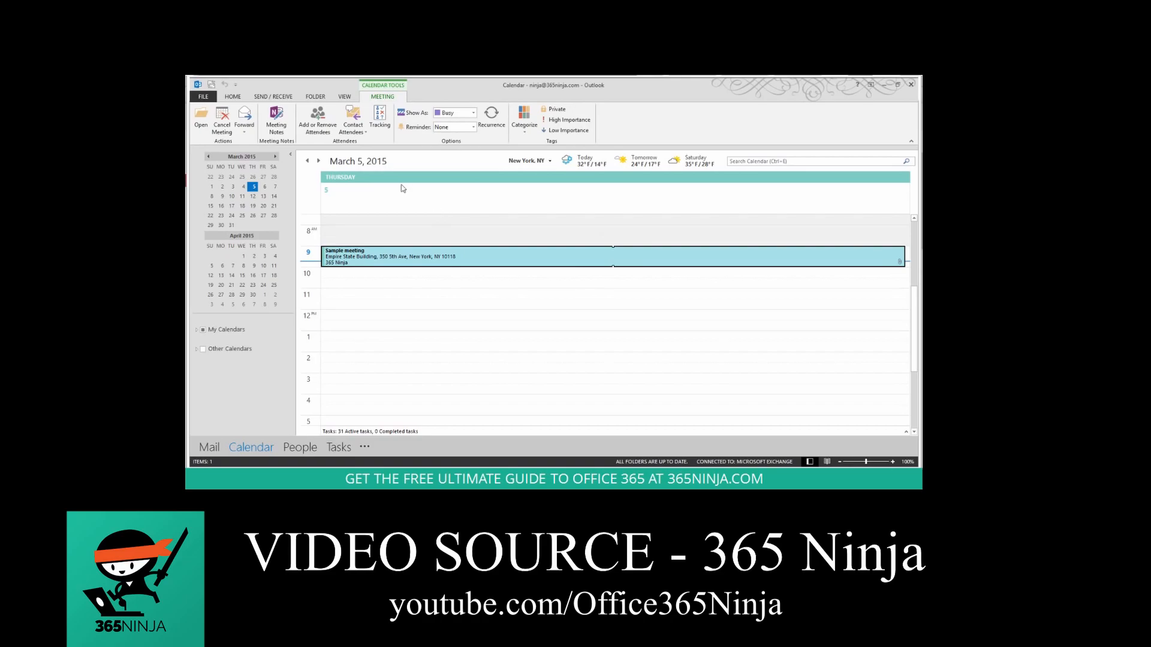
mouse_move(276, 117)
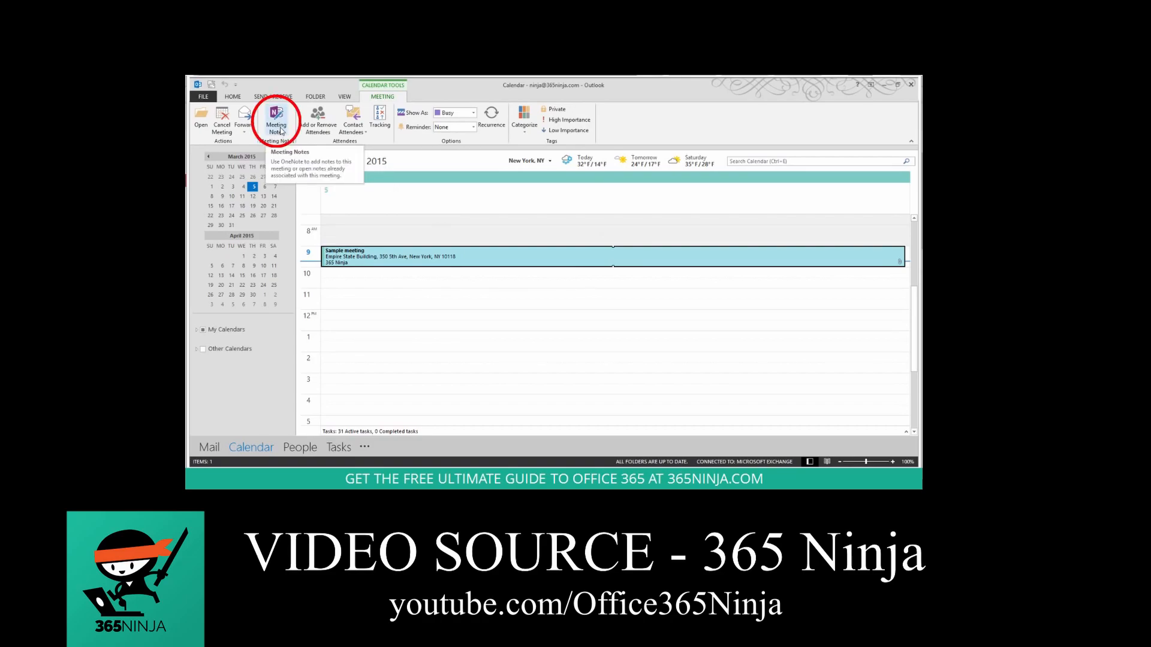
click(275, 117)
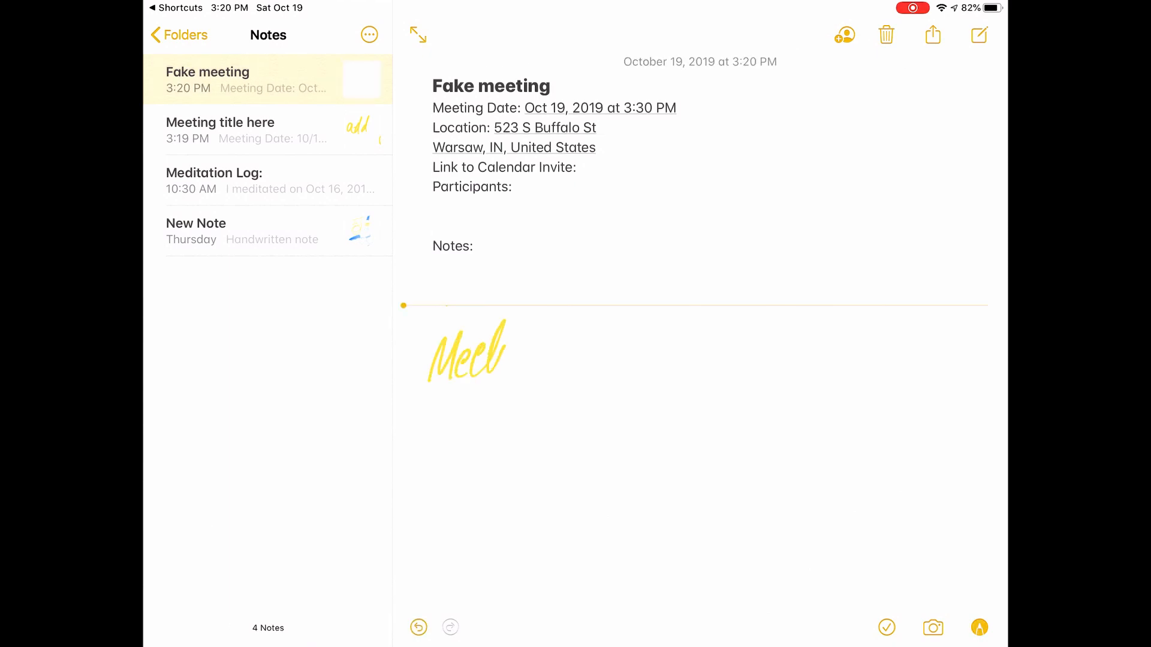
Handwrite 'Meeting information' below the Notes: line of the Fake meeting note.
drag(514, 360, 676, 360)
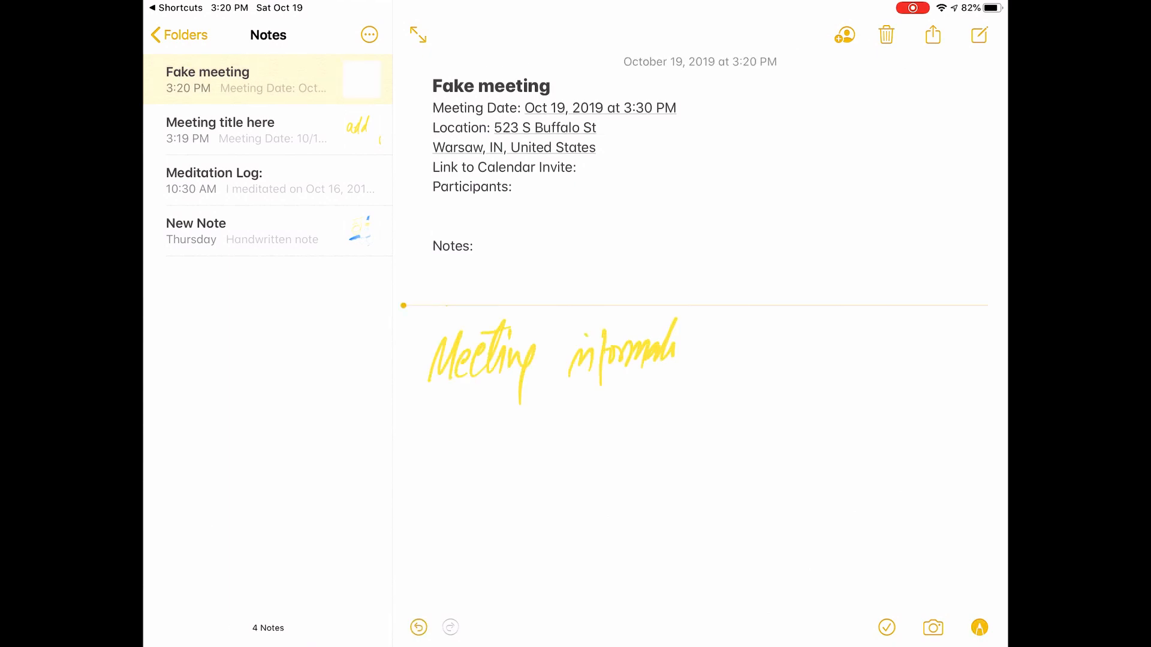
drag(726, 359, 873, 345)
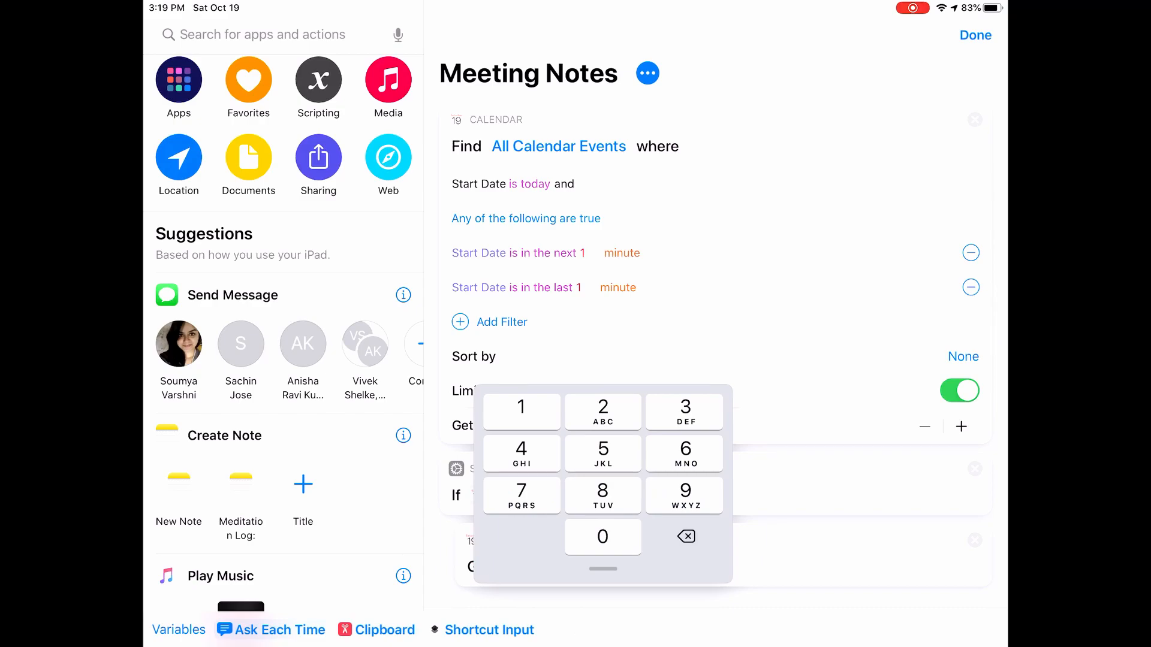
Scroll through Meeting Notes' calendar, note-creation and menu actions, then search for Make PDF.
text(5)
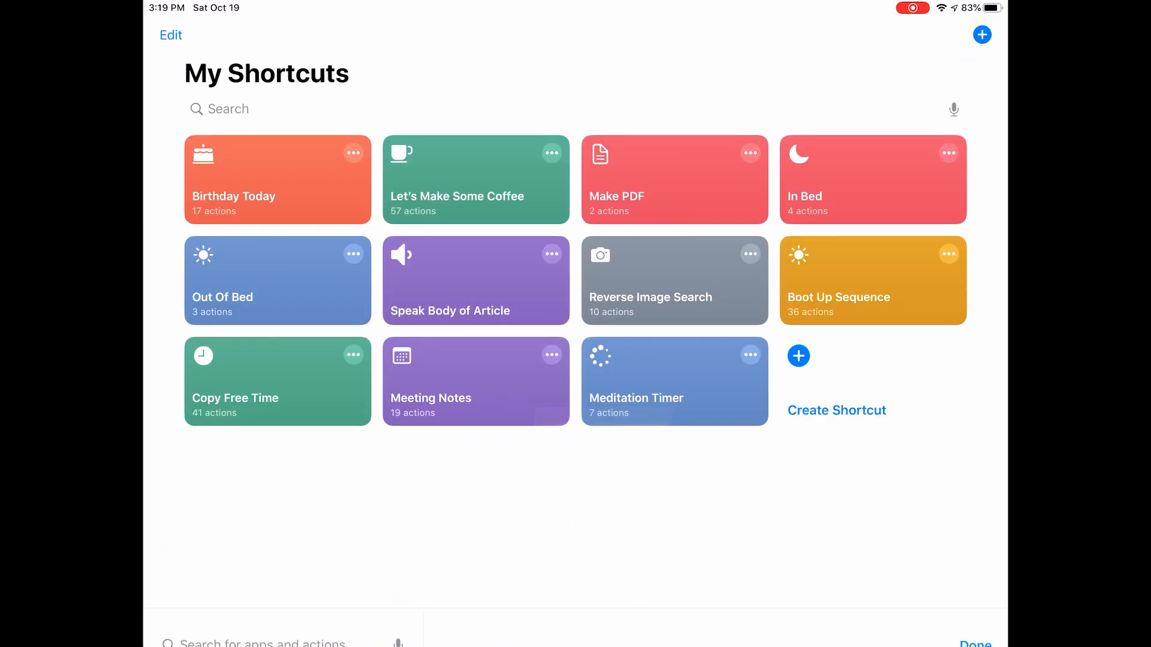
click(476, 381)
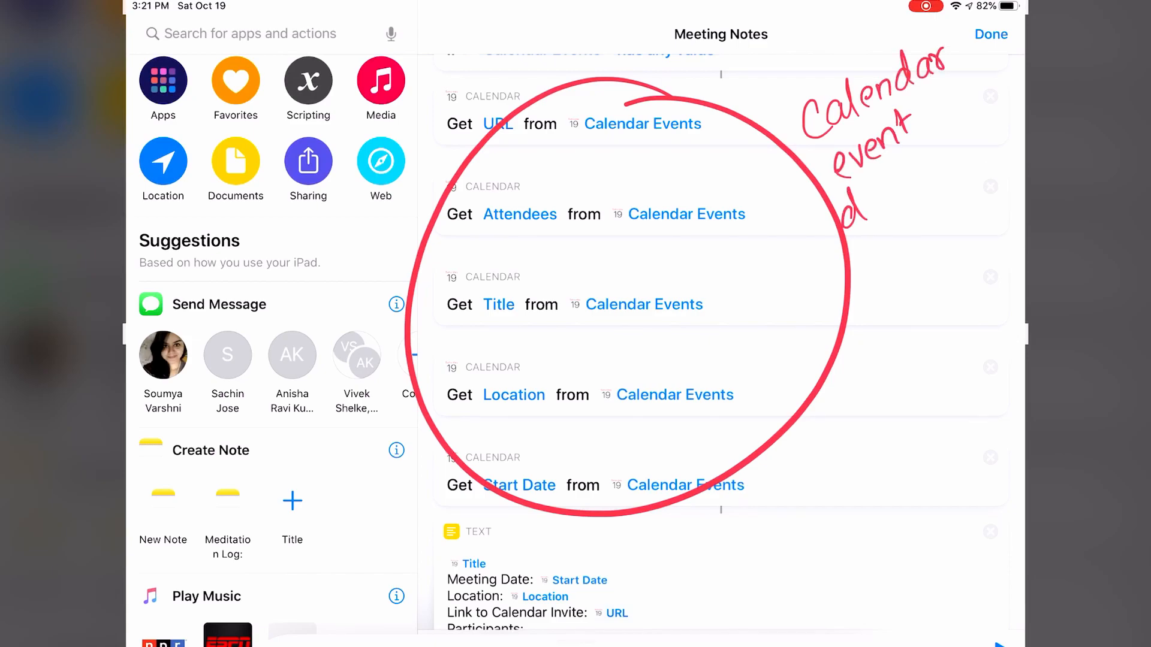
scroll(down, 3)
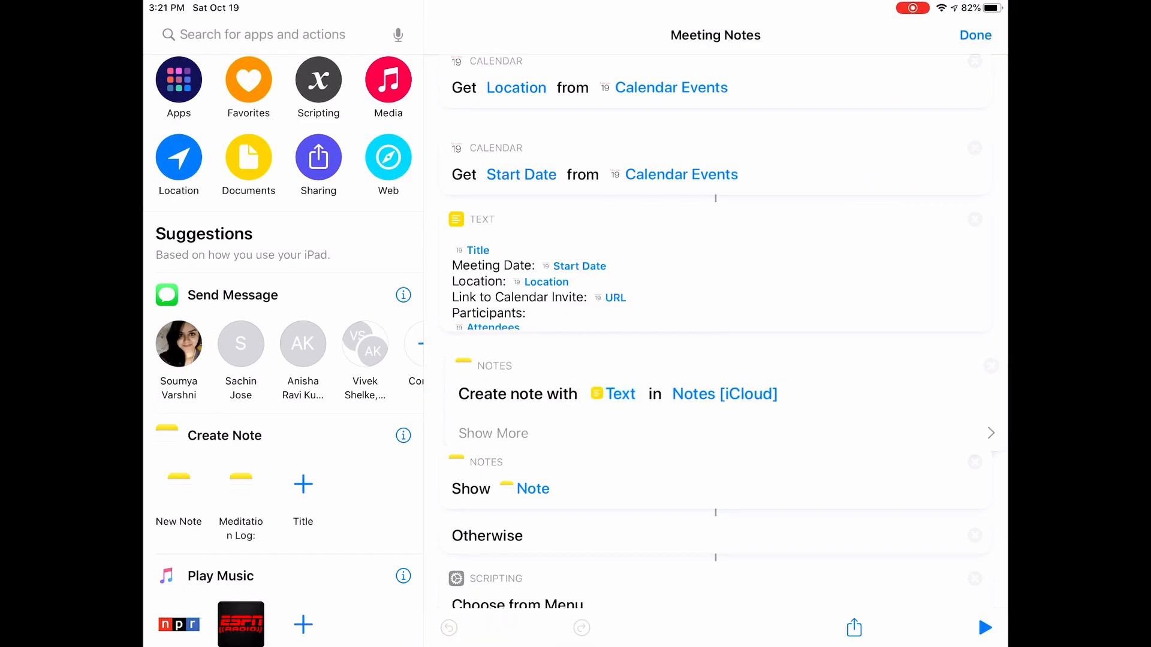
scroll(down, 3)
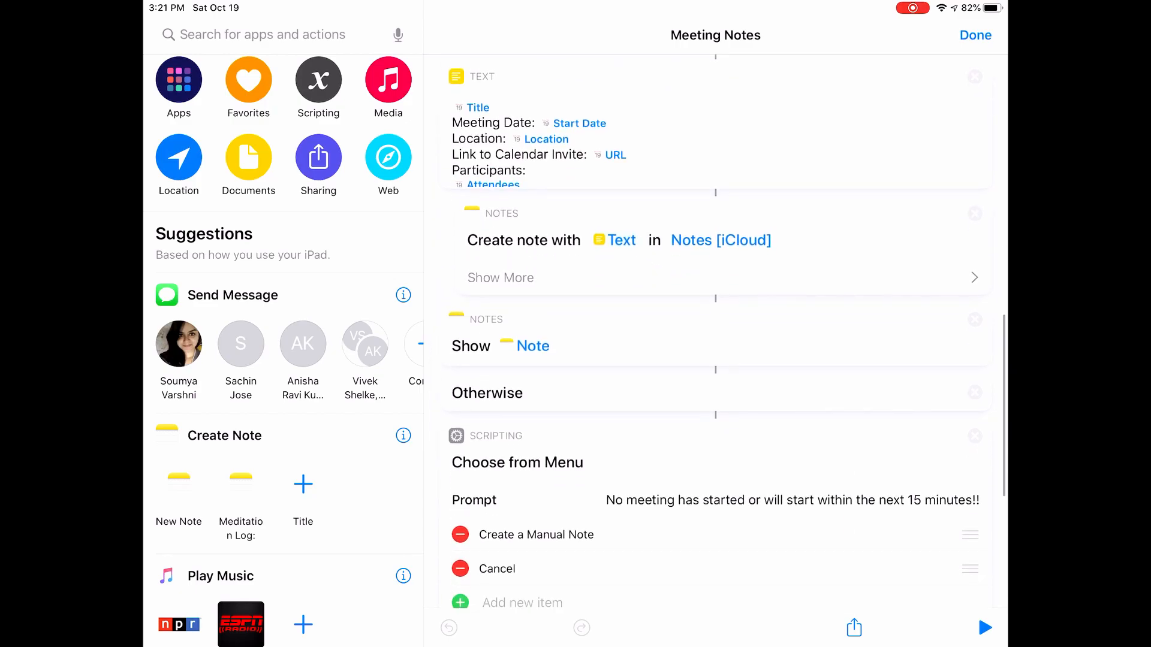
scroll(down, 3)
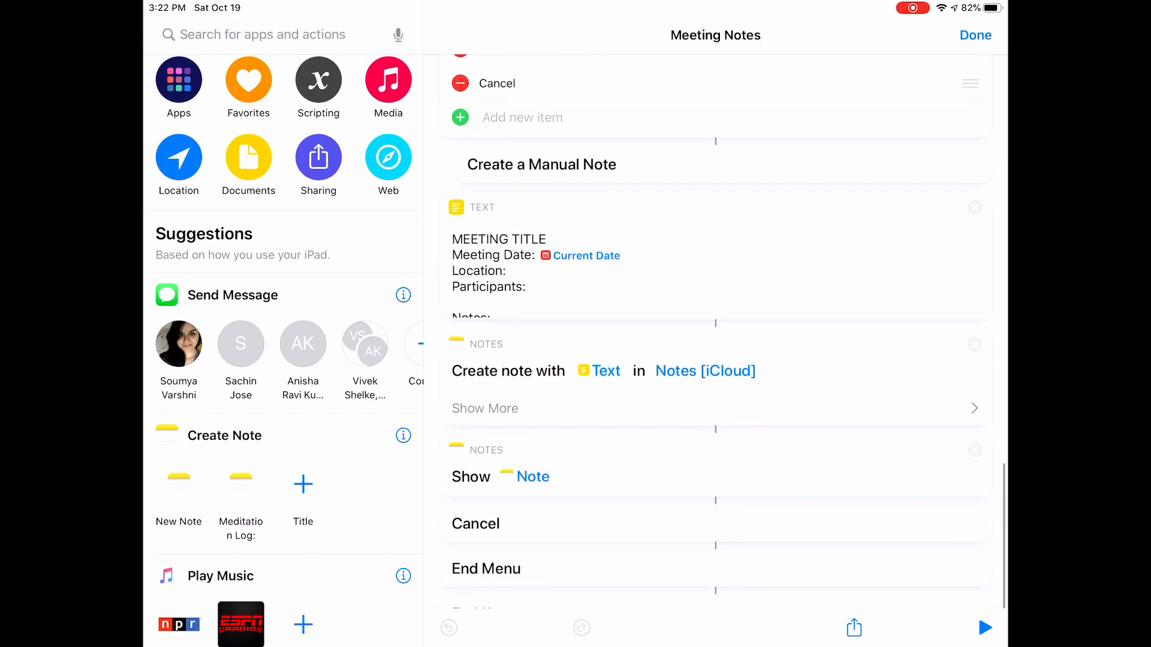
click(975, 35)
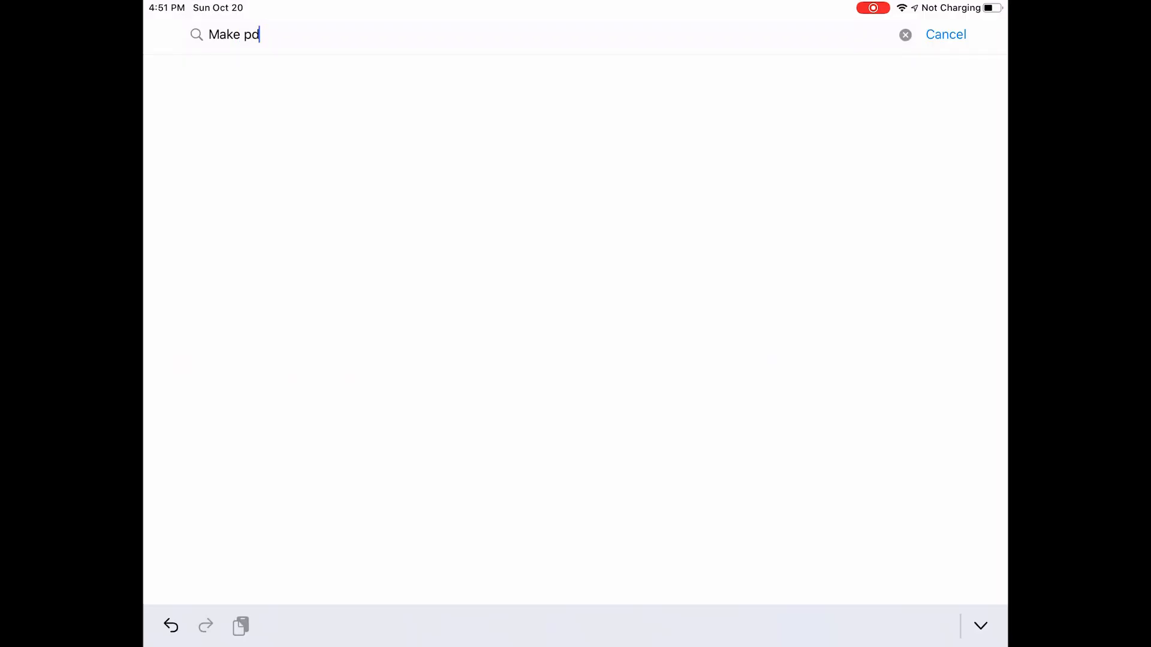
click(257, 149)
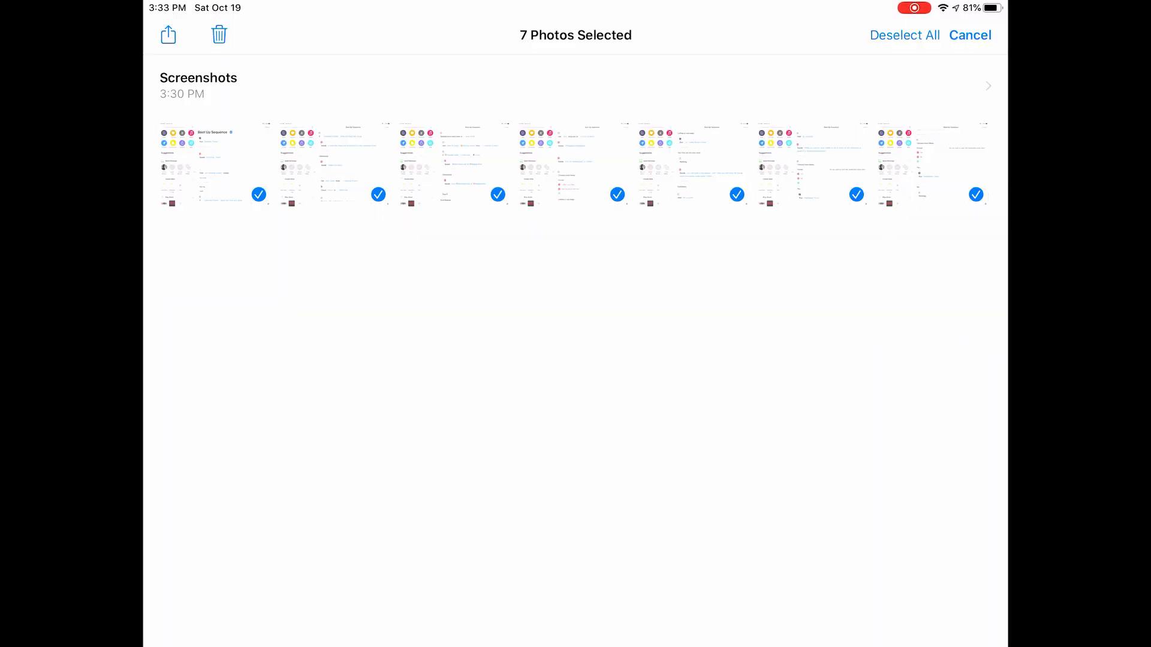
Share the seven screenshots as a PDF and scroll through all seven preview pages.
click(167, 35)
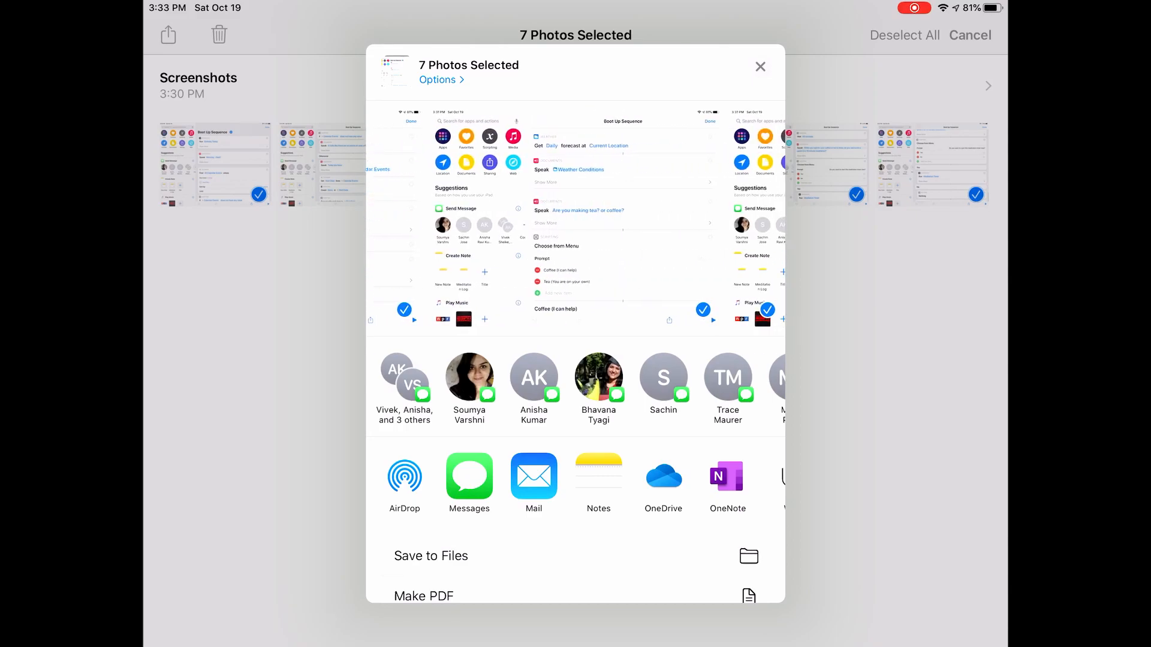
scroll(down, 3)
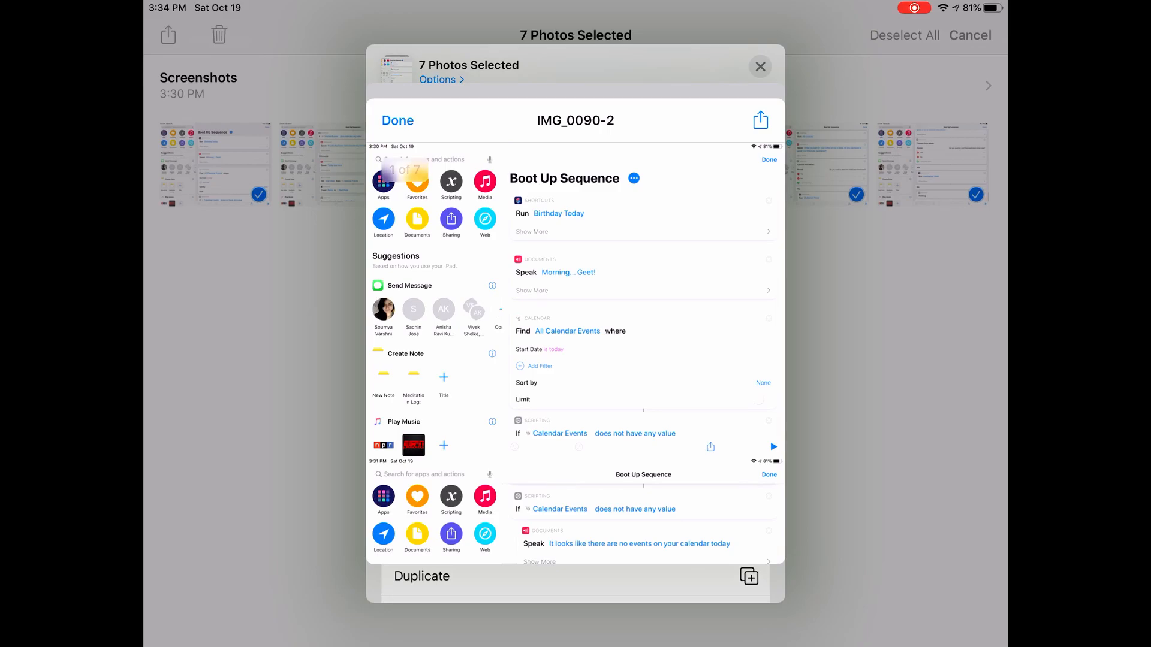
scroll(down, 3)
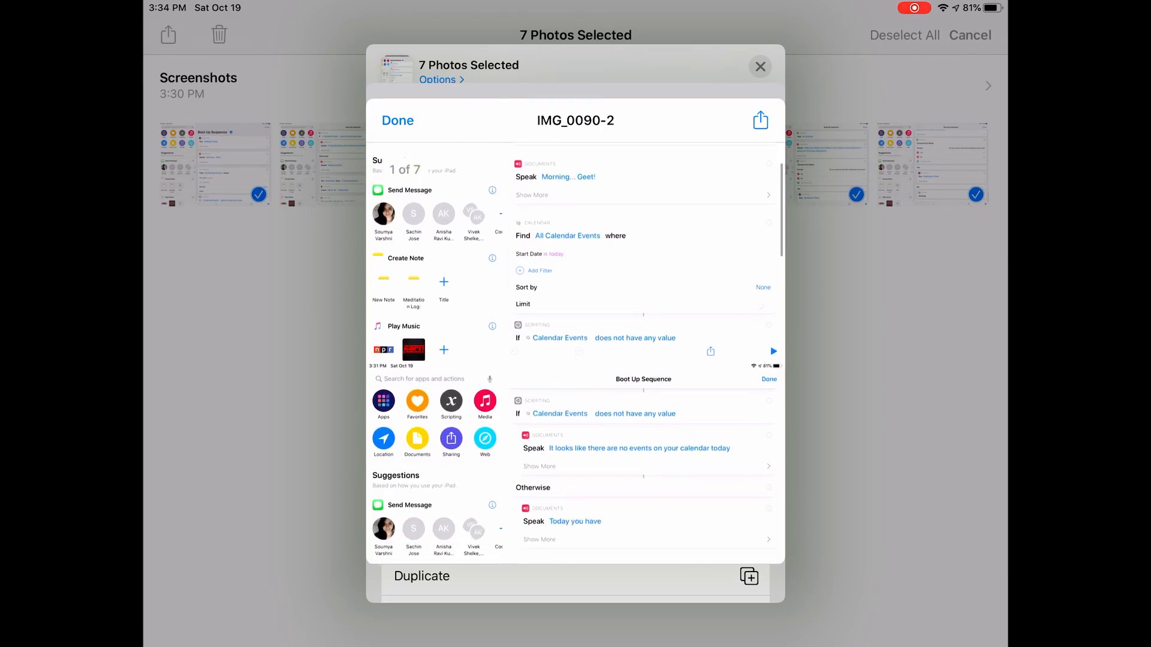
scroll(down, 3)
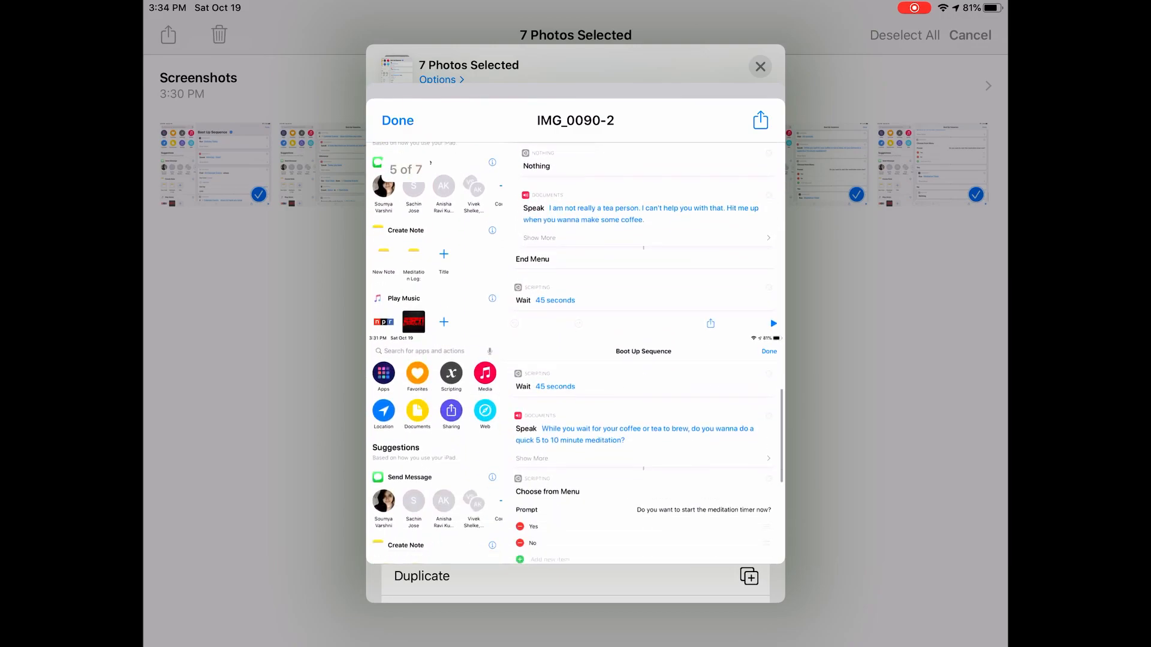
scroll(down, 3)
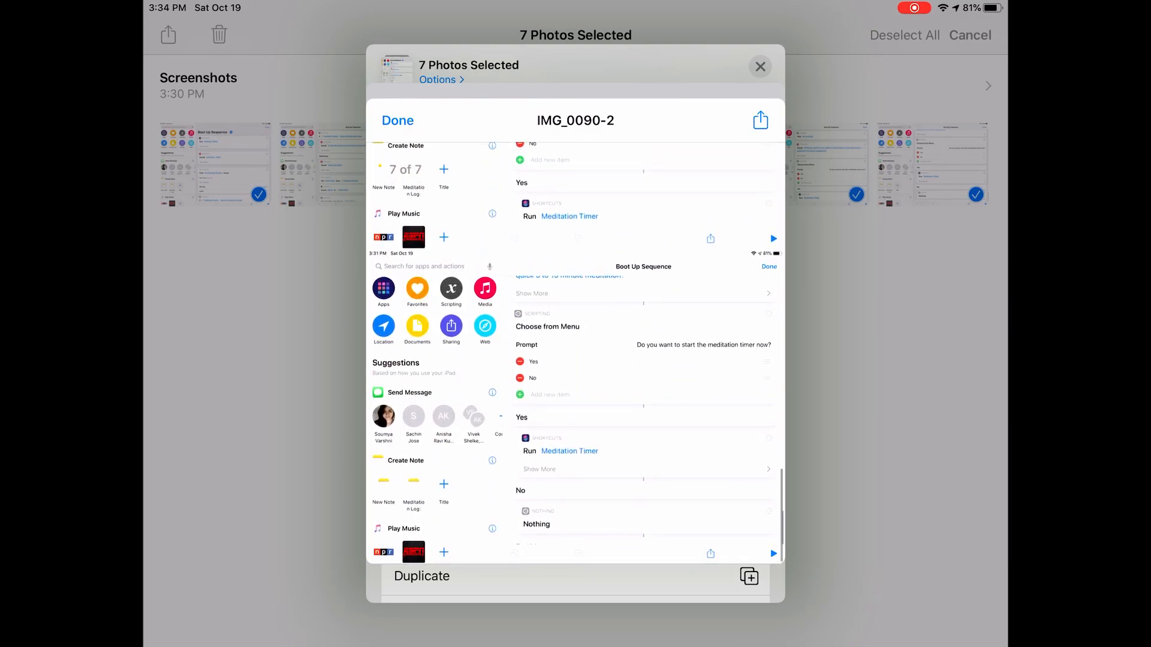